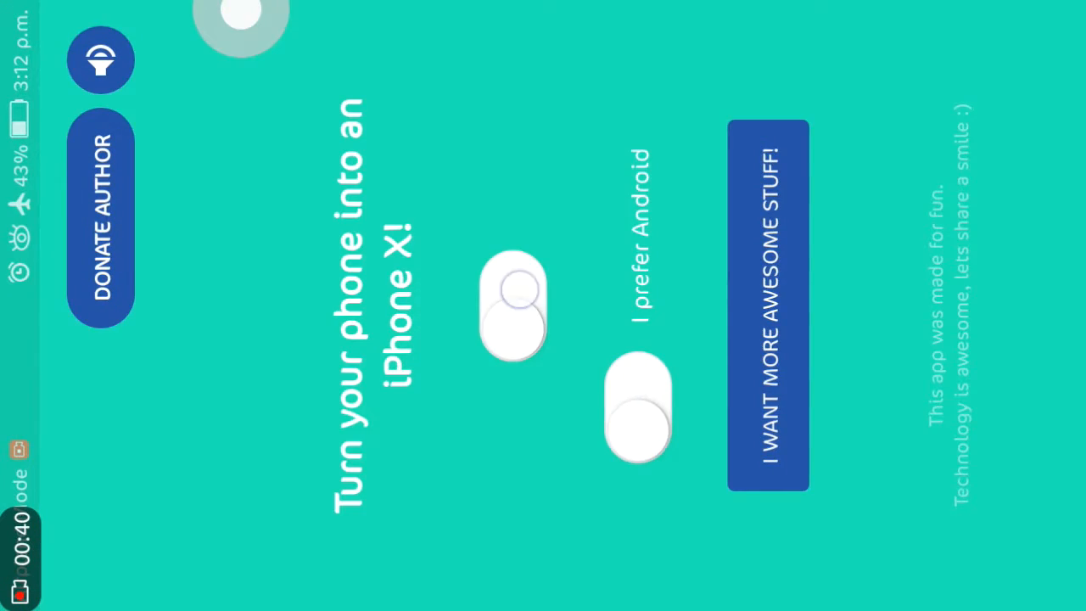
Step: Turn on 'Turn your phone into an iPhone X!' in Smartphone X notch
{"action": "left_click", "coordinate": [512, 306]}
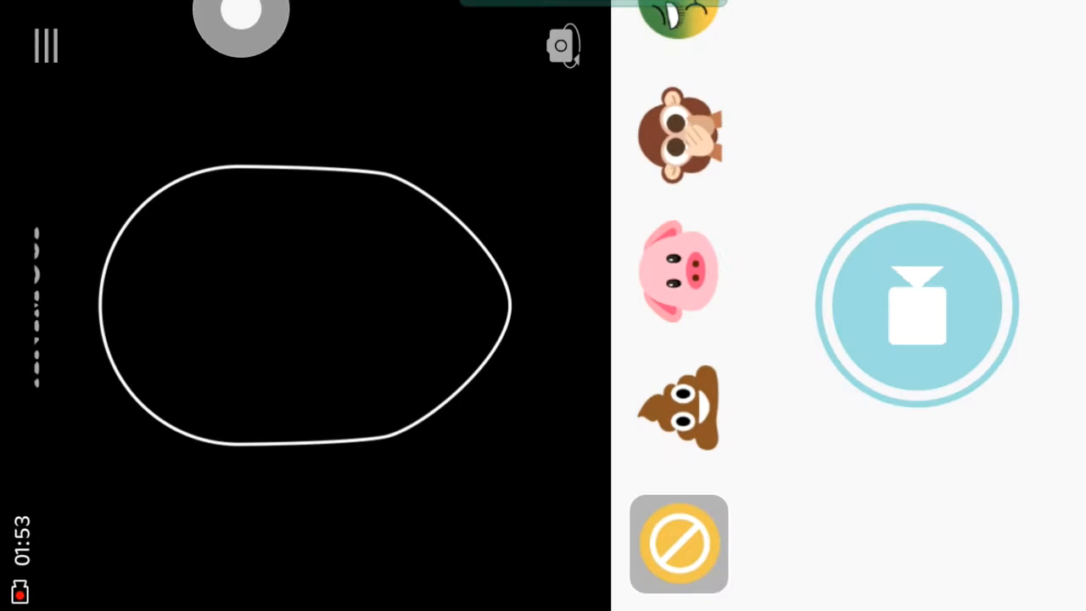
Step: Pick an animal emoji character in Animoji's face-tracking camera view
{"action": "left_click", "coordinate": [678, 271]}
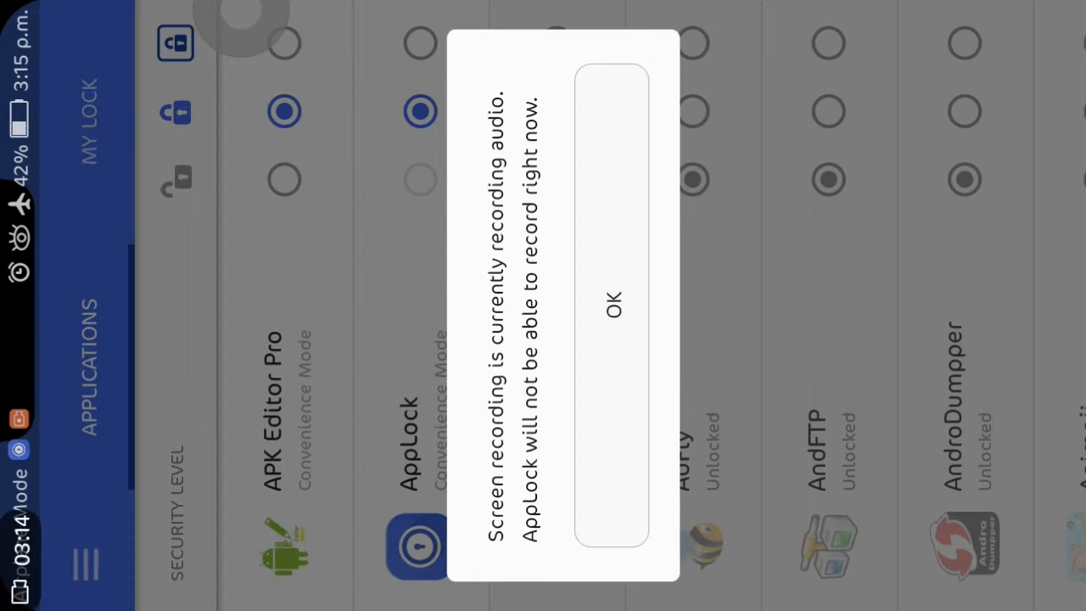
Step: Dismiss AppLock's screen-recording warning and view the Applications tab's lock levels
{"action": "left_click", "coordinate": [611, 308]}
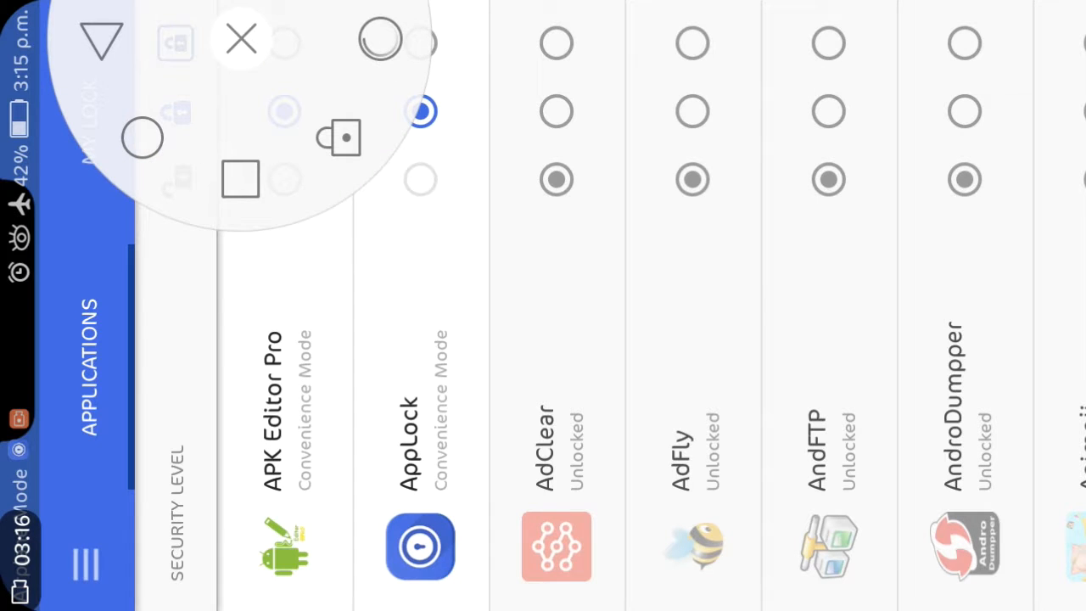
{"action": "left_click", "coordinate": [241, 40]}
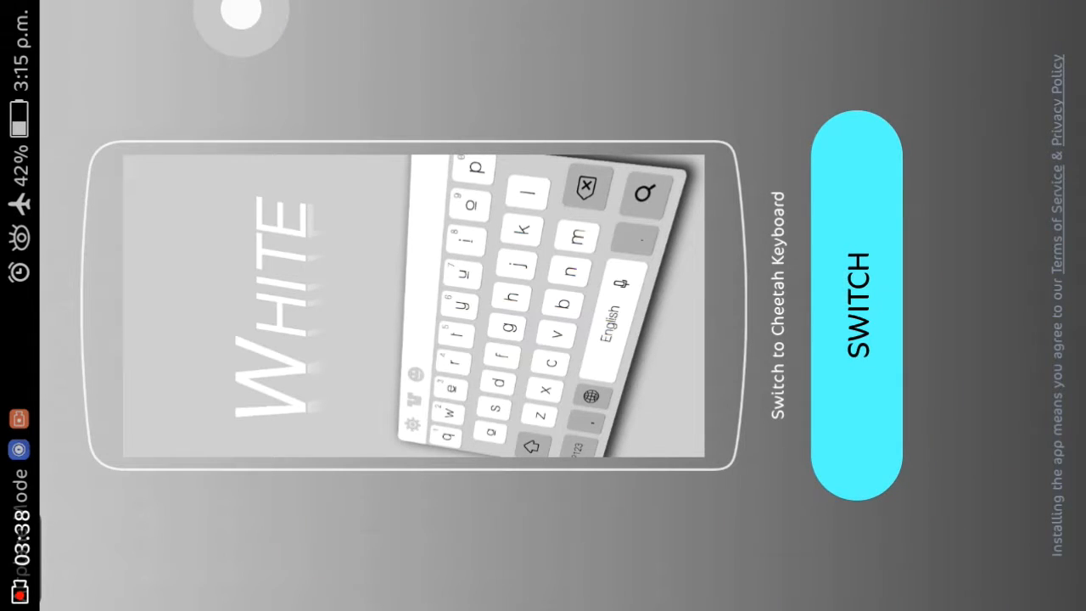
Step: Switch Cheetah Keyboard to the White theme and allow contacts access
{"action": "left_click", "coordinate": [856, 305]}
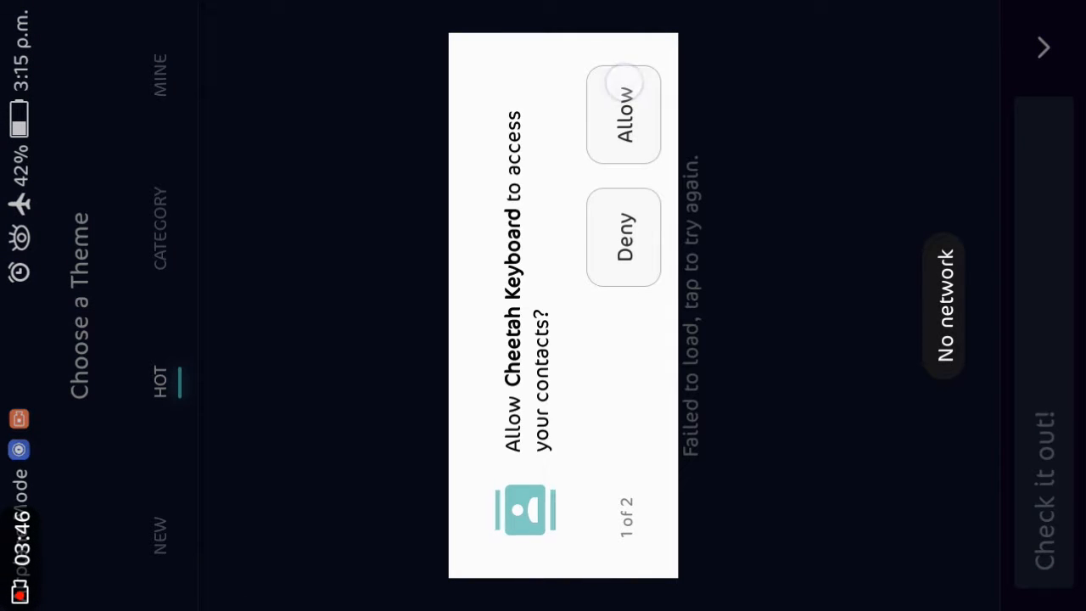
{"action": "left_click", "coordinate": [624, 115]}
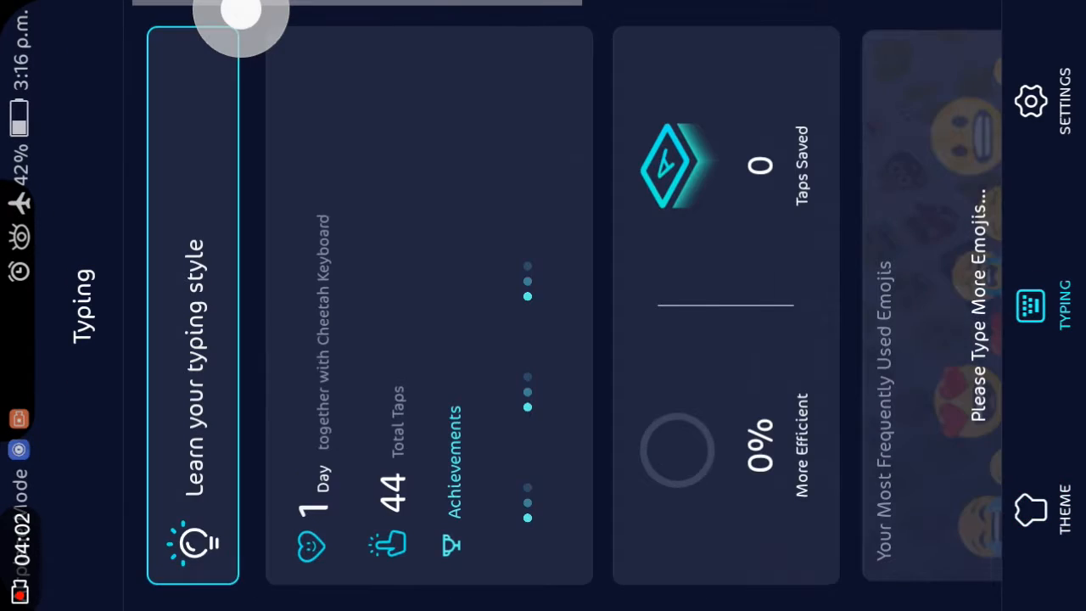
Step: Open Cheetah Keyboard's Settings list from the Typing stats page and pick an entry
{"action": "left_click", "coordinate": [1031, 102]}
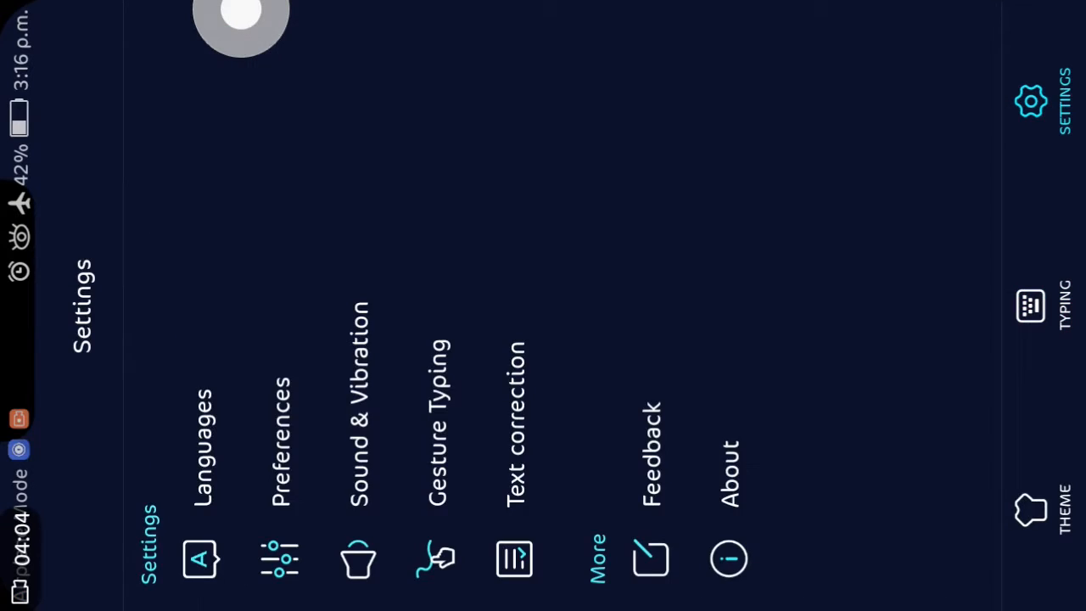
{"action": "left_click", "coordinate": [1029, 509]}
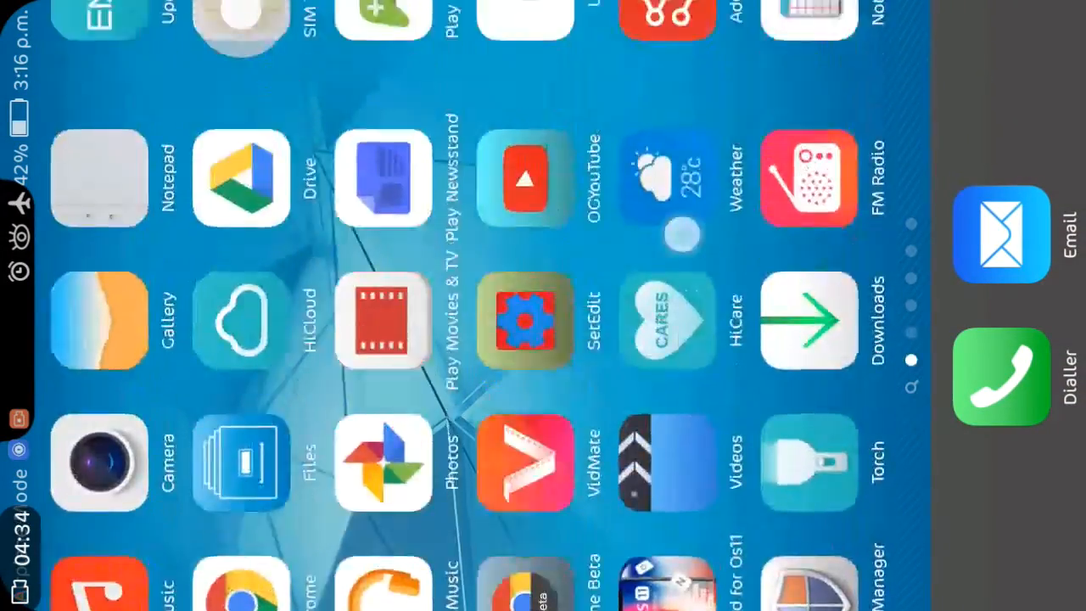
Step: Swipe through home screen pages to the iOS-style page with Messaging, Clock and Settings
{"action": "scroll", "scroll_direction": "left", "scroll_amount": 3}
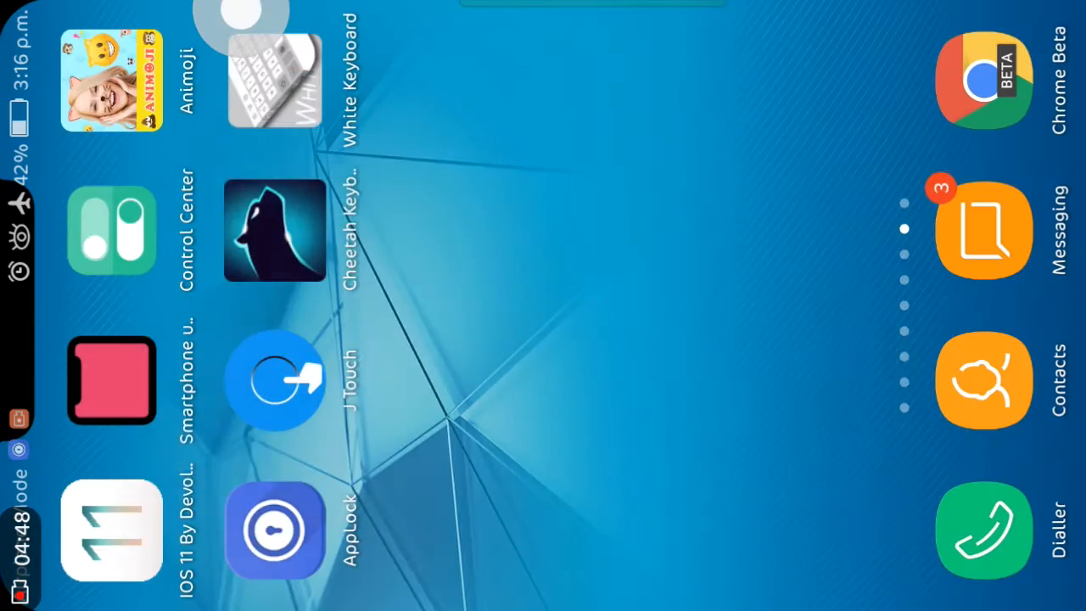
{"action": "scroll", "scroll_direction": "left", "scroll_amount": 3}
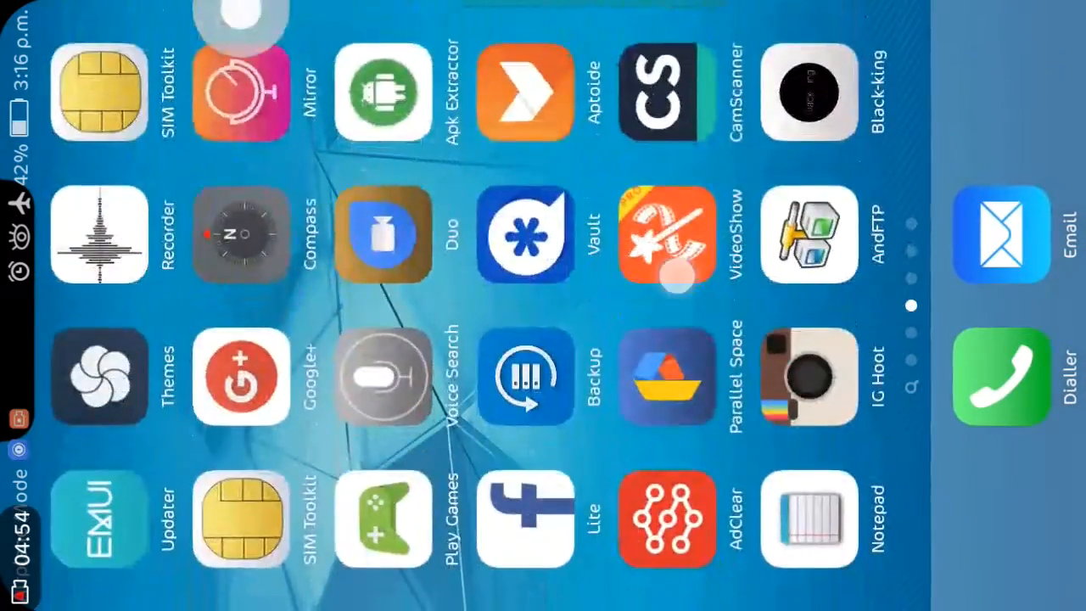
{"action": "scroll", "scroll_direction": "left", "scroll_amount": 3}
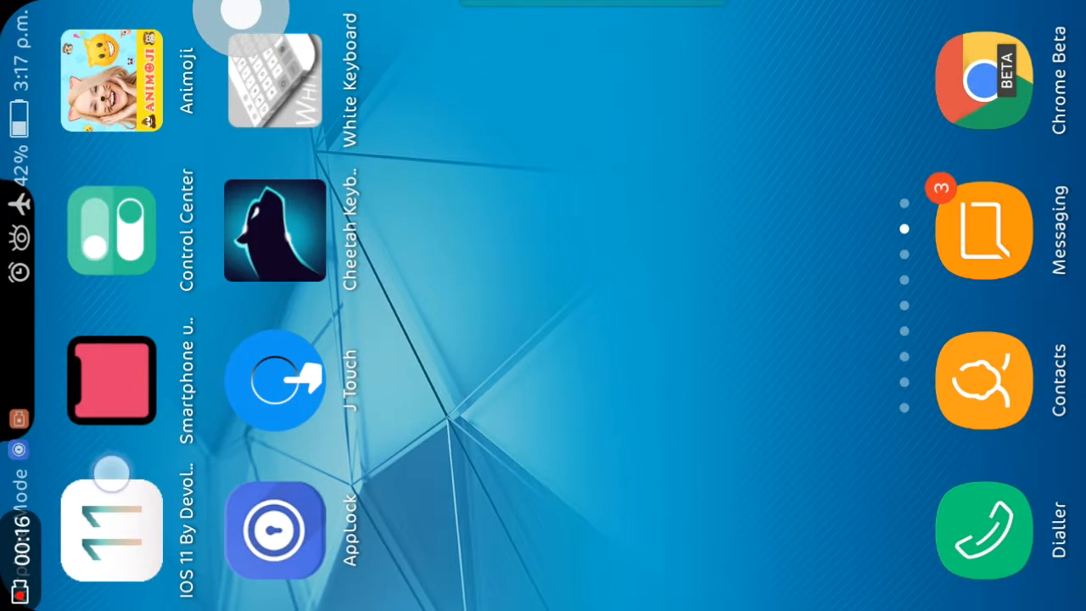
{"action": "scroll", "scroll_direction": "left", "scroll_amount": 3}
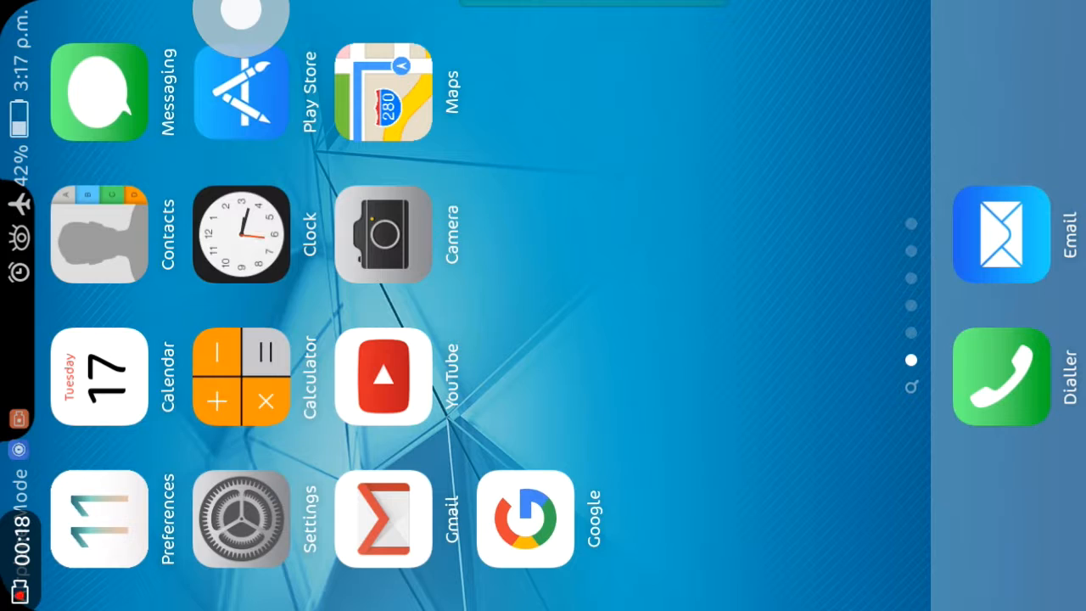